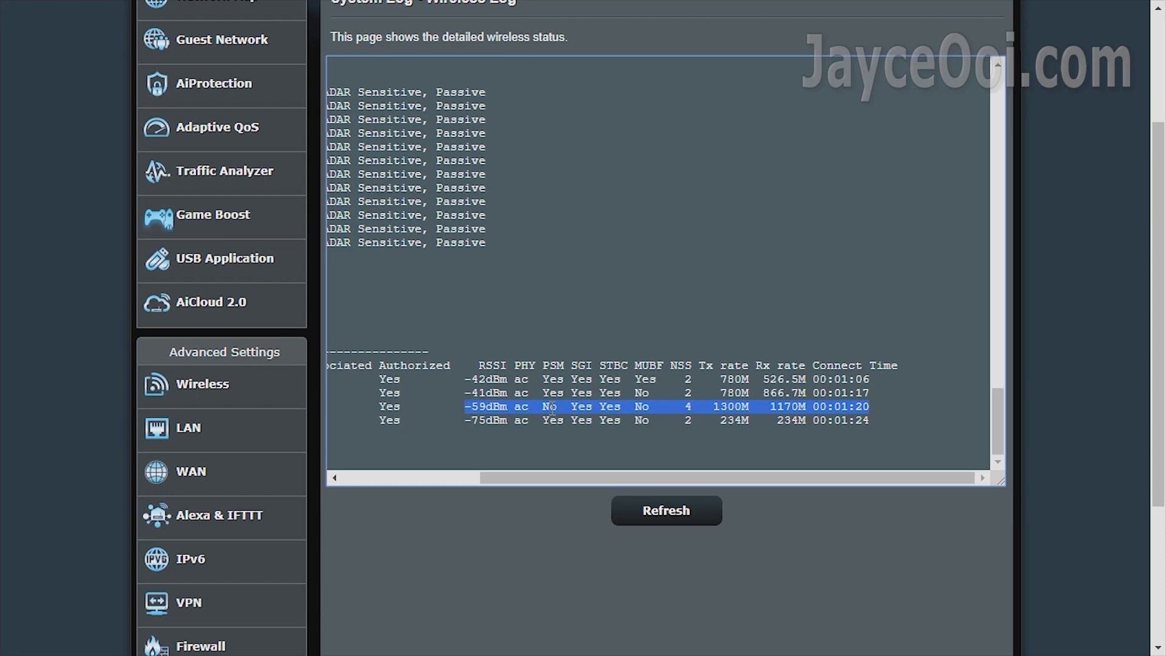
Open Network Map to show the Media Bridge connected to its parent AP on 5GHz at 1300 Mbps.
click(216, 178)
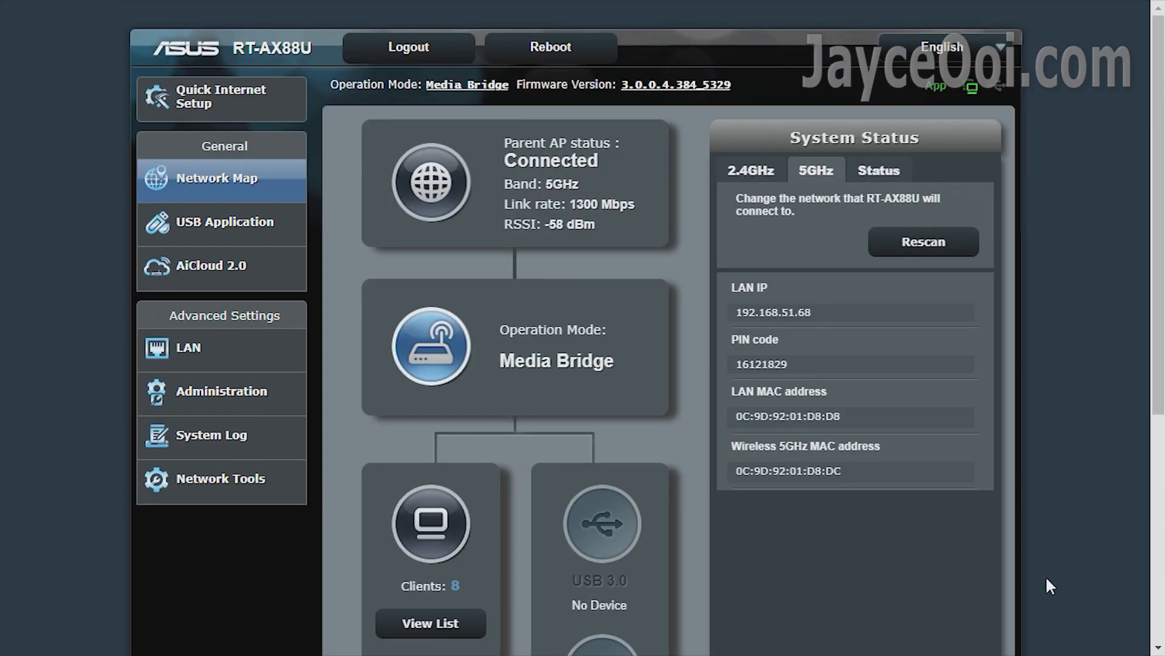